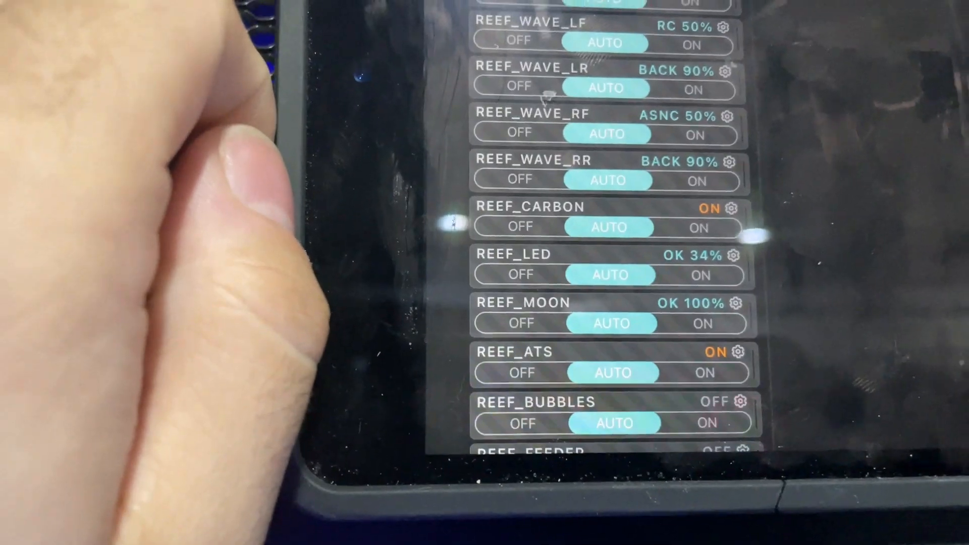
Open the Reef LED light's schedule and spectrum page from the dashboard
{"action": "scroll", "scroll_direction": "down", "scroll_amount": 3}
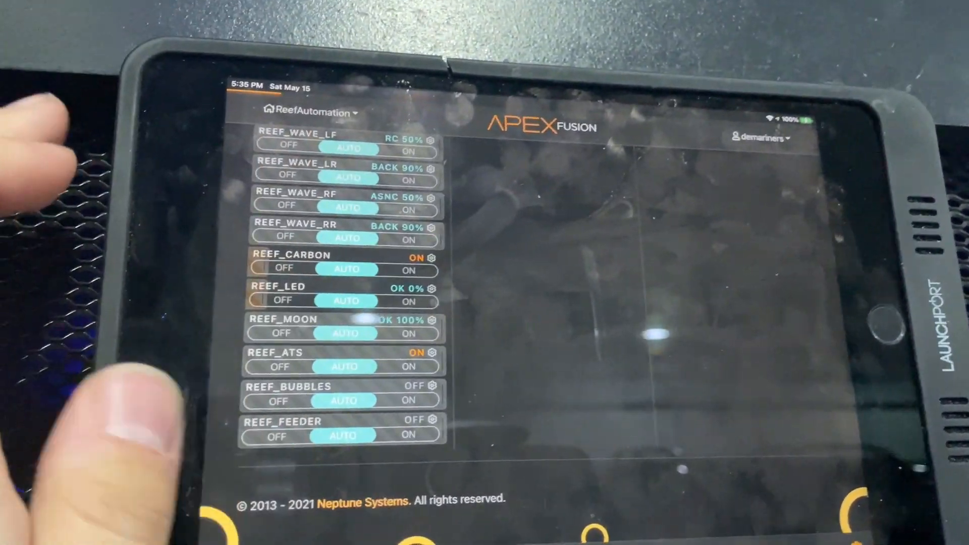
{"action": "left_click", "coordinate": [295, 286]}
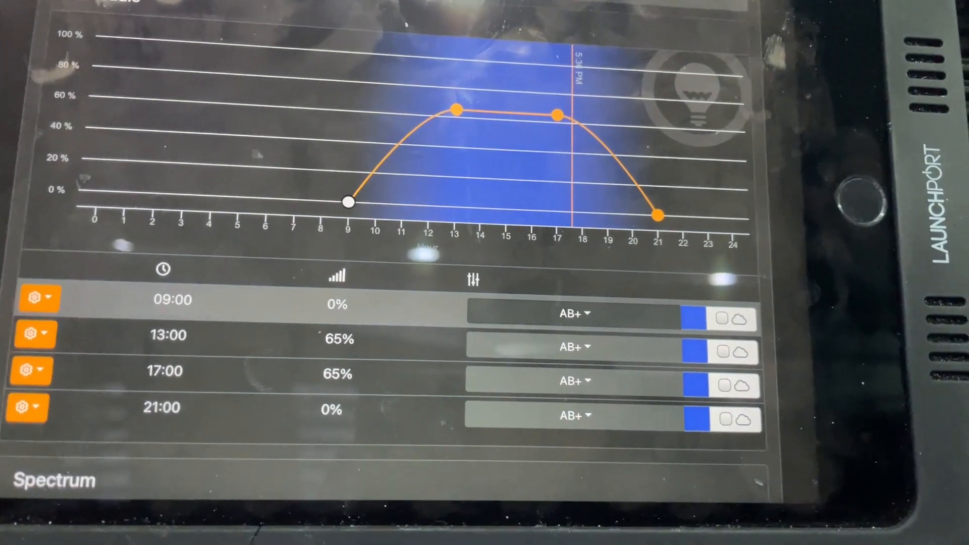
{"action": "left_click", "coordinate": [573, 312]}
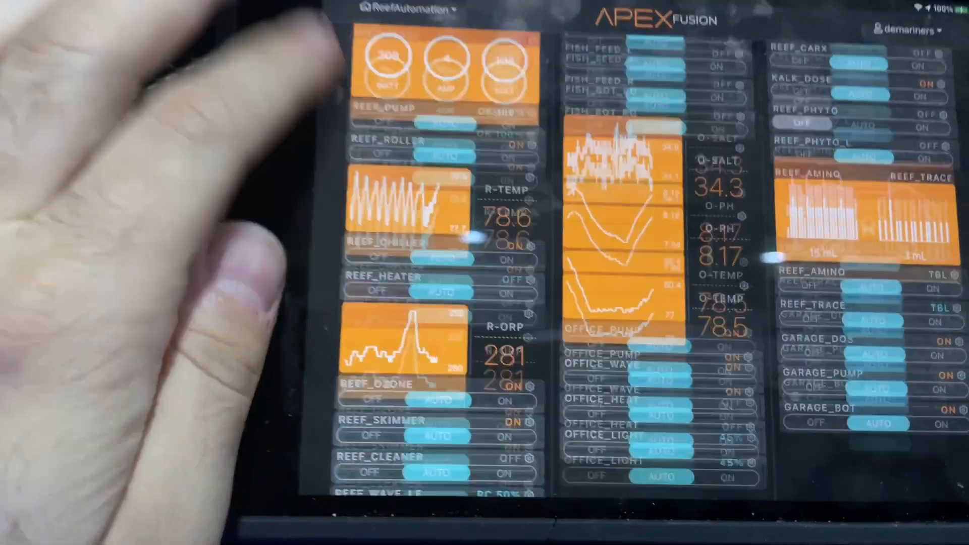
Open Reef_Moon's schedule: one 00:00 point at 100%, Balanced, B and W at 100
{"action": "scroll", "scroll_direction": "down", "scroll_amount": 3}
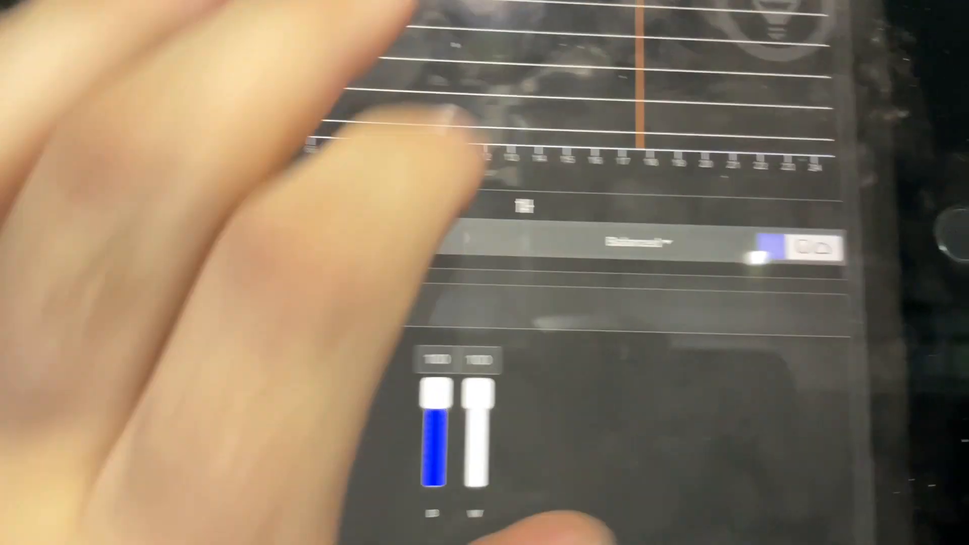
{"action": "left_click", "coordinate": [768, 143]}
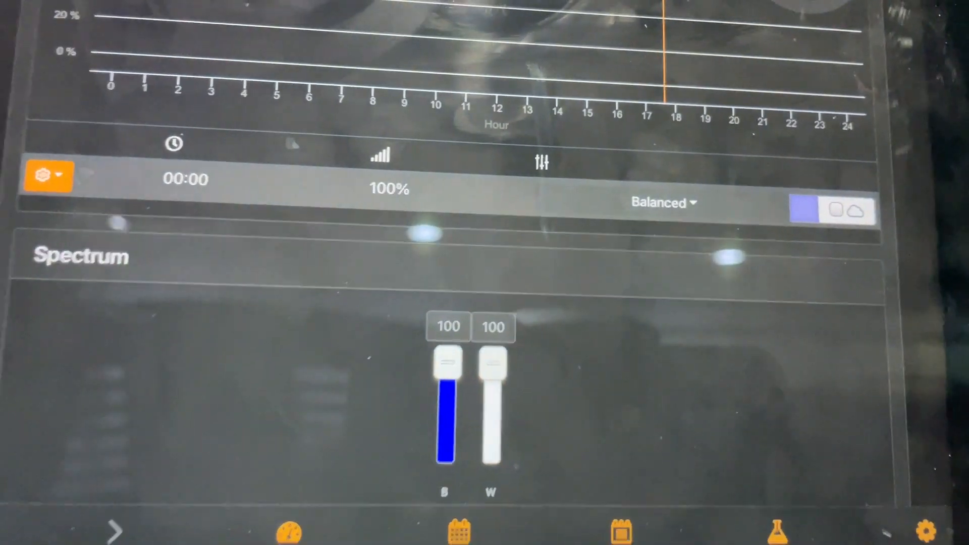
{"action": "scroll", "scroll_direction": "down", "scroll_amount": 3}
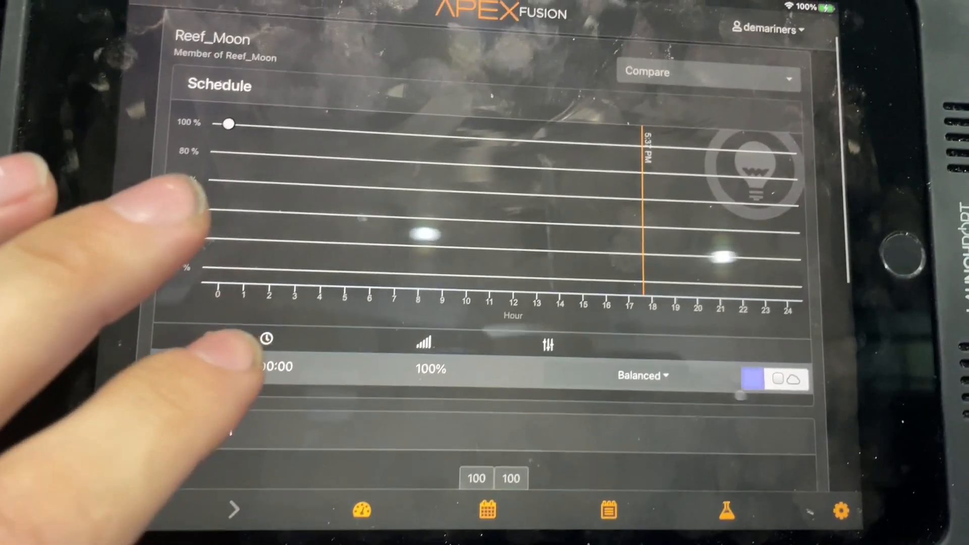